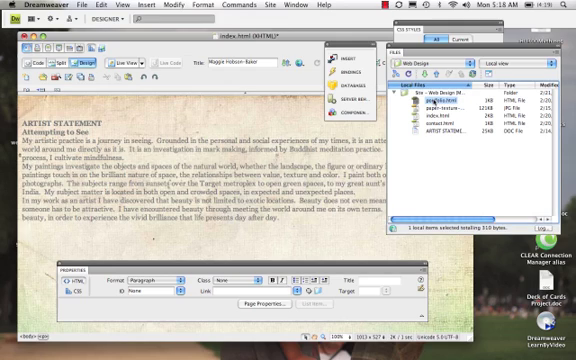
Open portfolio.html from the Files panel in its own document tab
{"action": "double_click", "coordinate": [437, 102]}
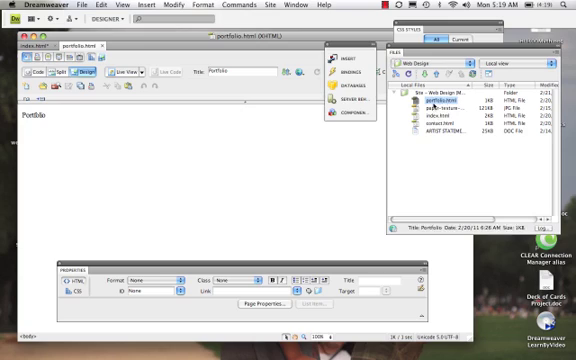
{"action": "left_click", "coordinate": [445, 128]}
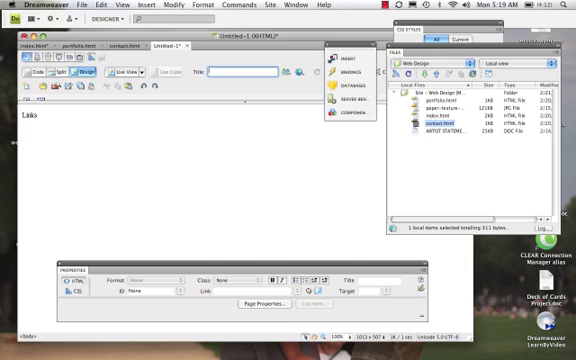
Add the word Links to a new page, enter the Maggie Hobson-Baker title text, and save as links.html
{"action": "type", "text": "Links-"}
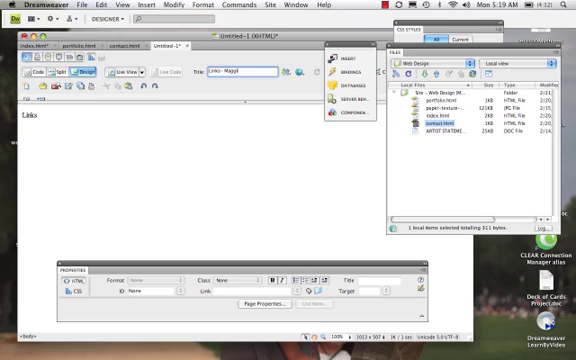
{"action": "type", "text": "Maggie Hobson-I"}
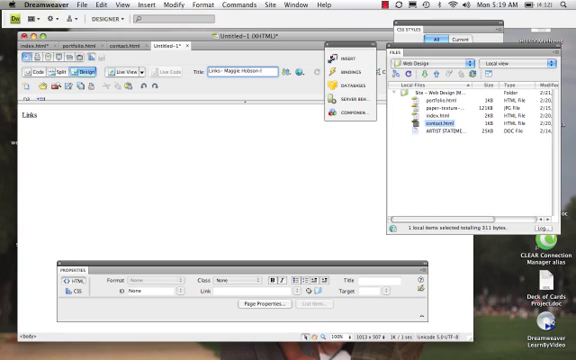
{"action": "type", "text": "-Baker"}
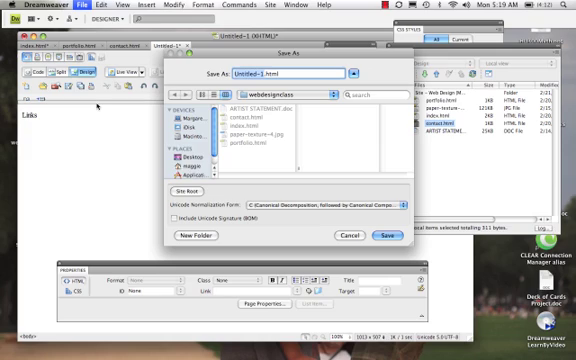
{"action": "type", "text": "links.html"}
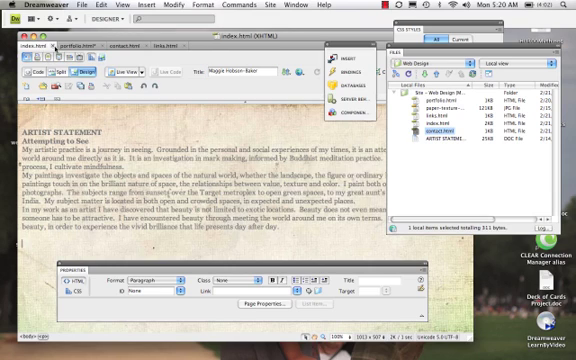
{"action": "left_click", "coordinate": [97, 56]}
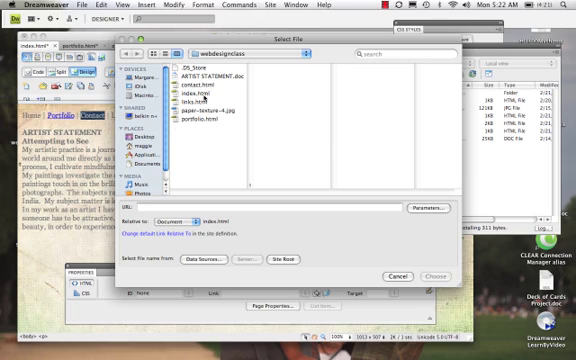
Link the Contact nav item to contact.html through the Properties file browser
{"action": "left_click", "coordinate": [197, 91]}
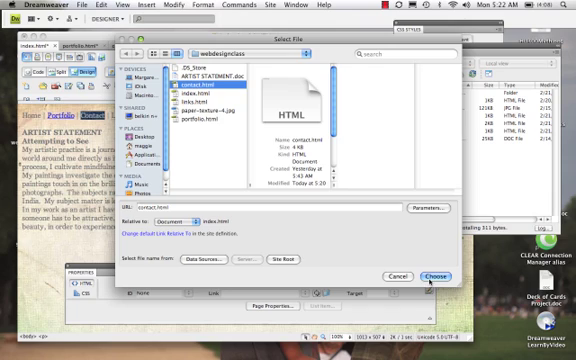
{"action": "left_click", "coordinate": [445, 277]}
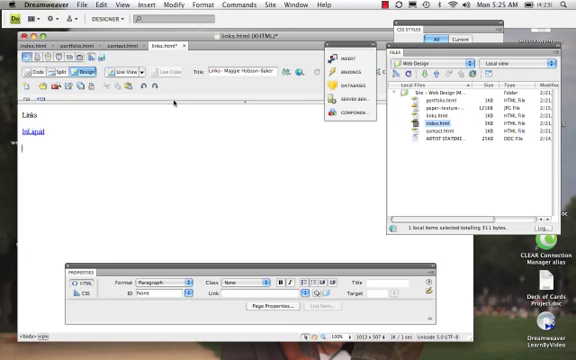
{"action": "left_click", "coordinate": [46, 8]}
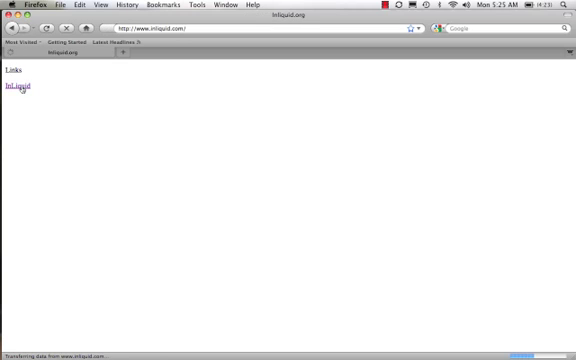
{"action": "left_click", "coordinate": [18, 91]}
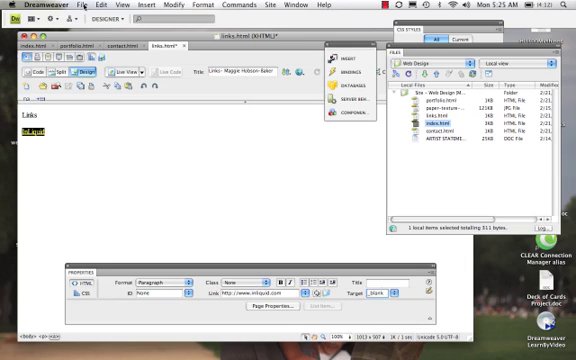
Save links.html with the InLiquid link targeting _blank
{"action": "left_click", "coordinate": [82, 7]}
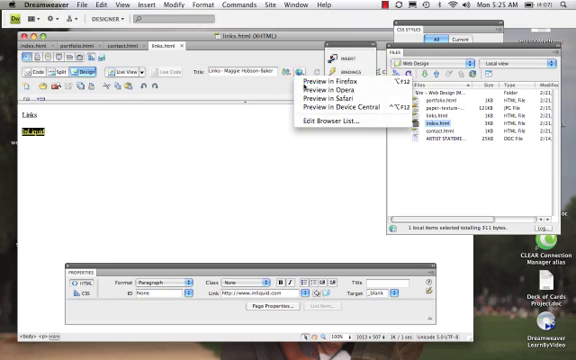
Preview links.html in Firefox, open InLiquid in a new tab, and return to the Links tab
{"action": "left_click", "coordinate": [327, 77]}
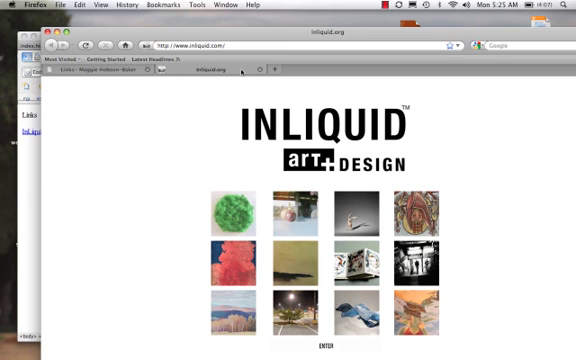
{"action": "left_click", "coordinate": [100, 71]}
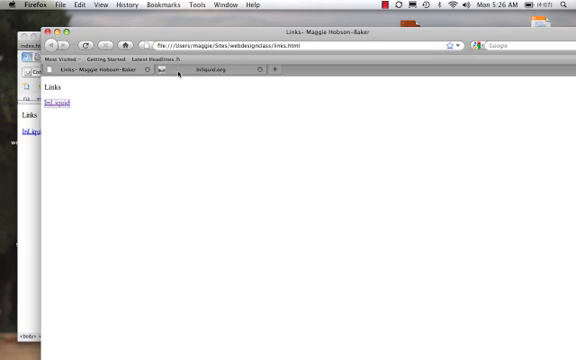